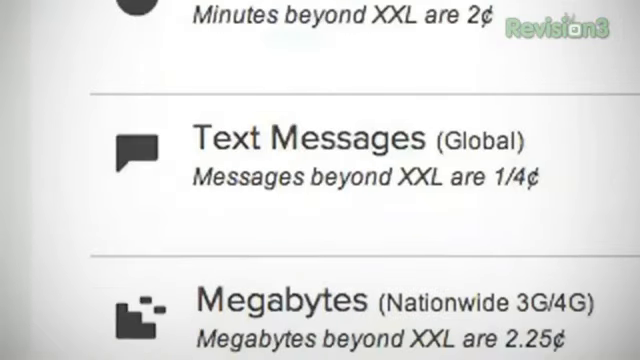
- Scroll past the $51-a-month plan pricing grid and open the account dashboard with usage, devices and settings
scroll(down, 3)
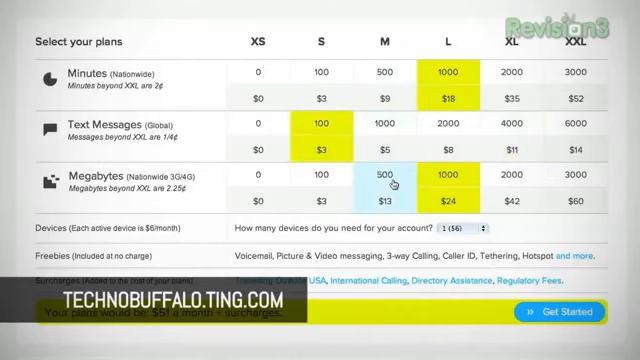
click(559, 316)
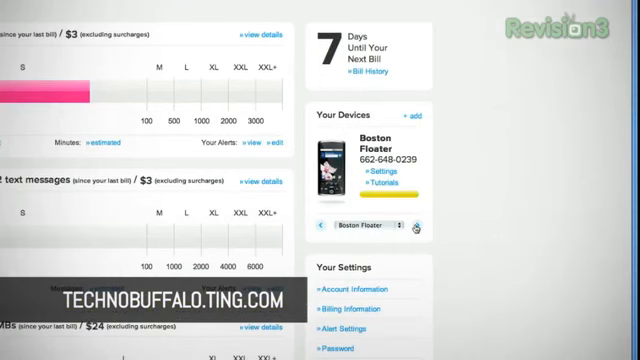